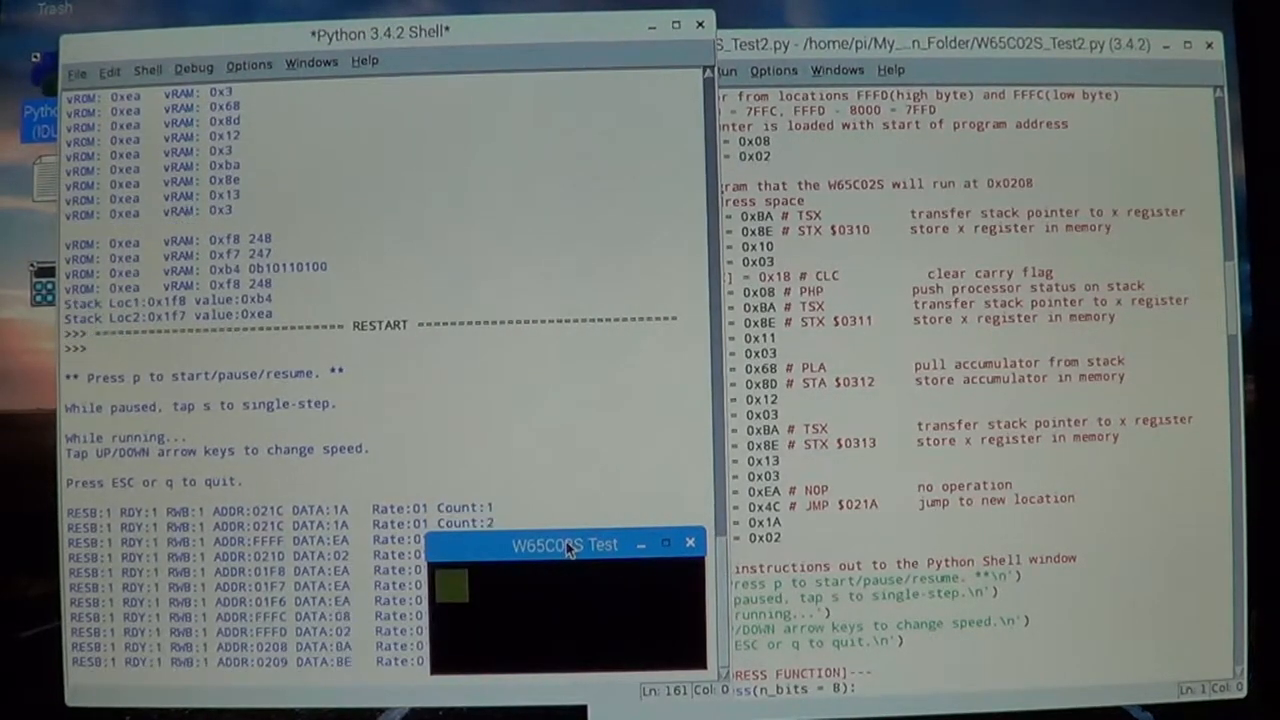
# - Move the W65C02S test window aside so the shell's ADDR/DATA bus trace stays visible
pyautogui.moveTo(564, 544); pyautogui.dragTo(572, 364)
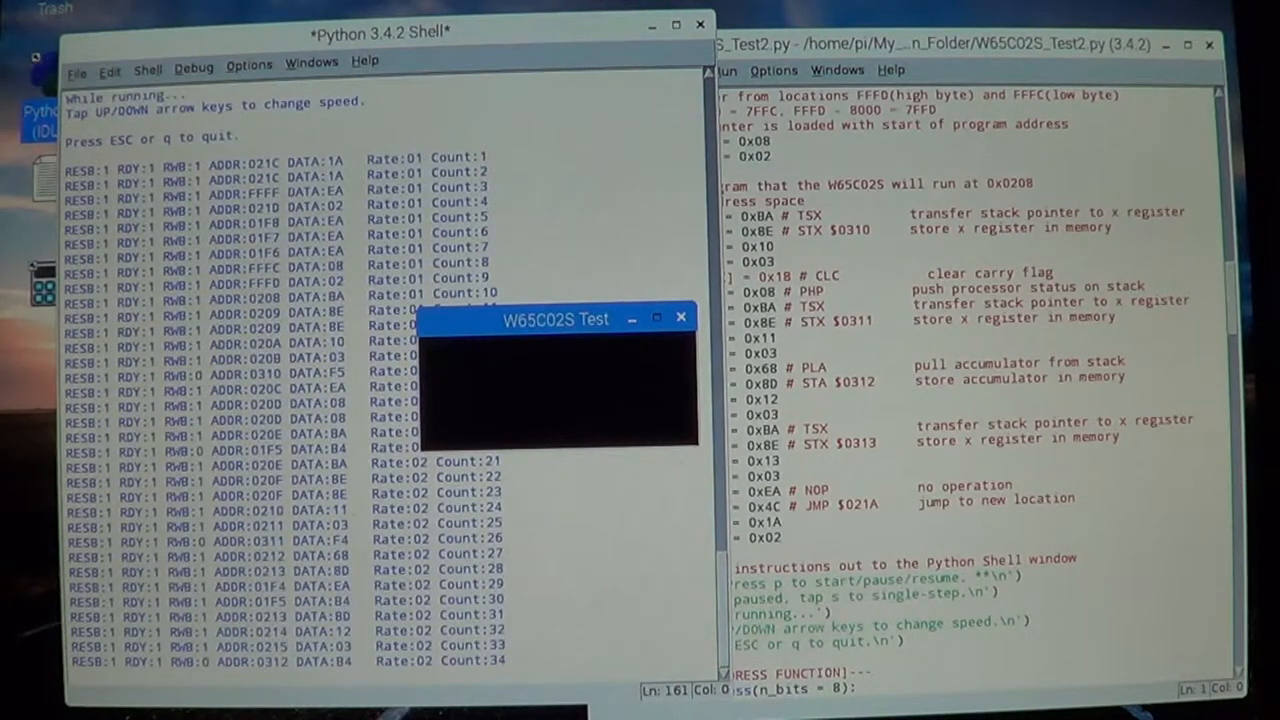
pyautogui.scroll(-3)
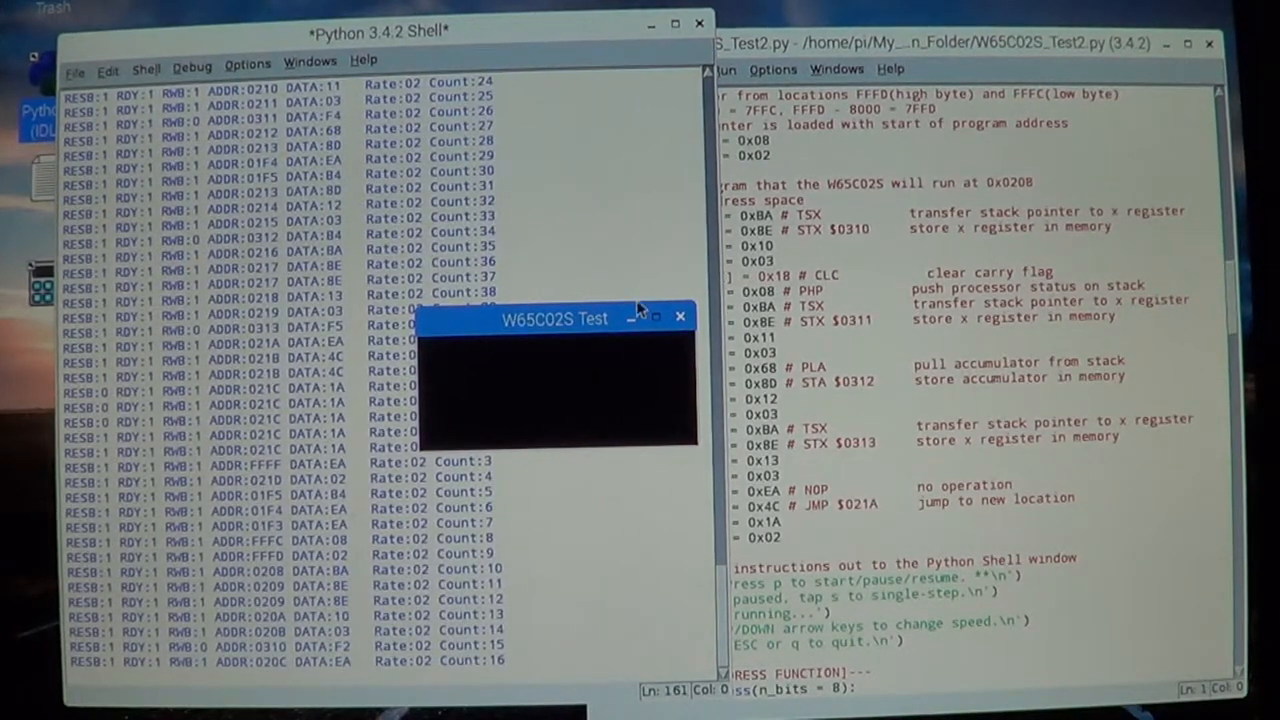
pyautogui.moveTo(556, 318); pyautogui.dragTo(564, 232)
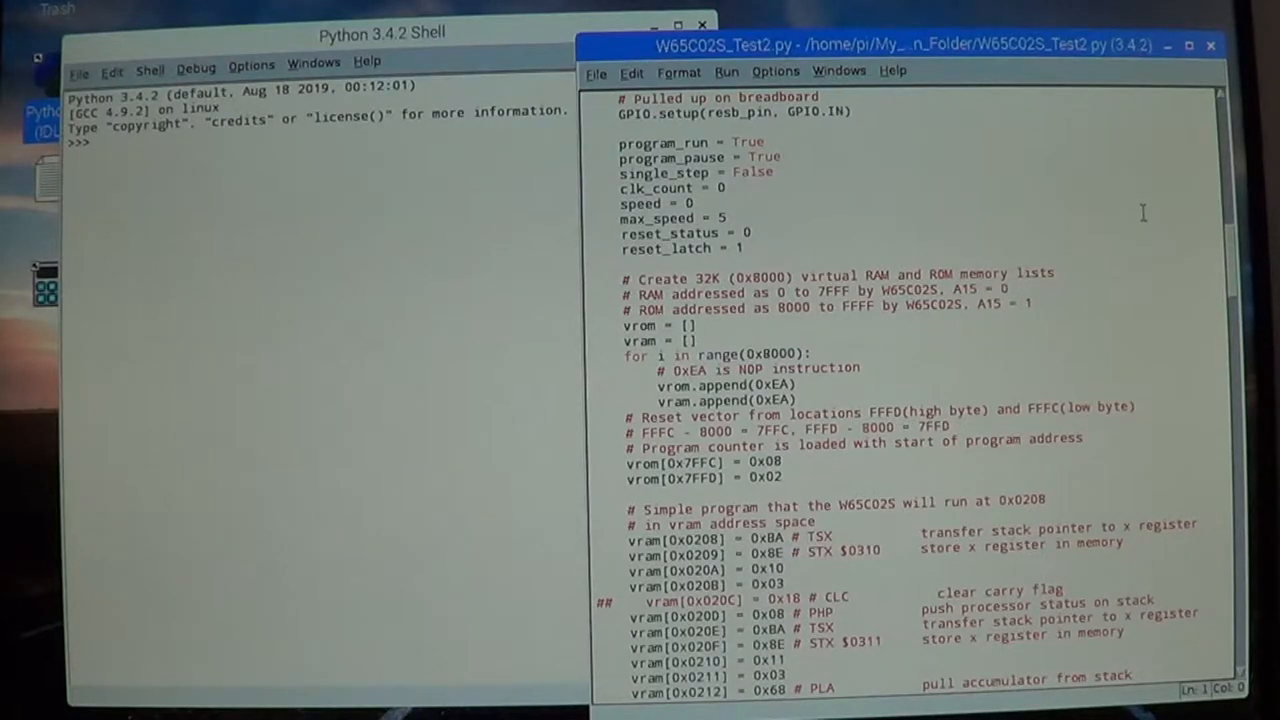
pyautogui.scroll(-3)
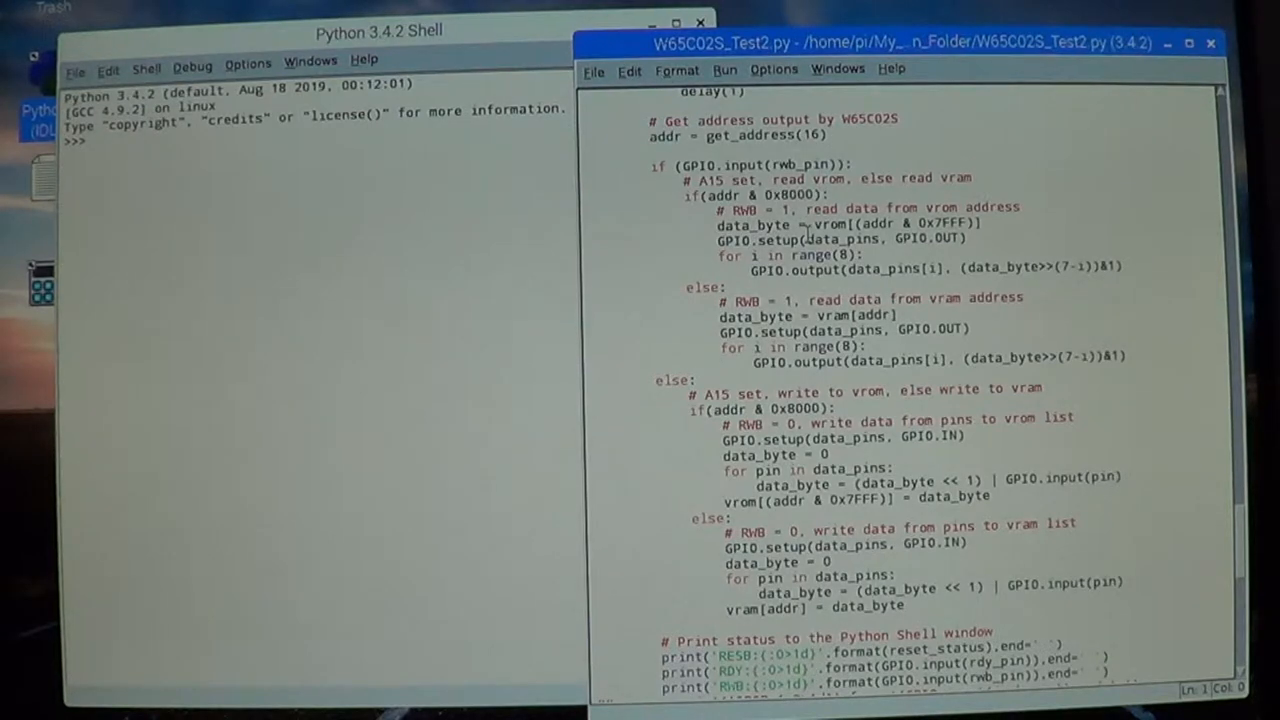
pyautogui.moveTo(770, 316)
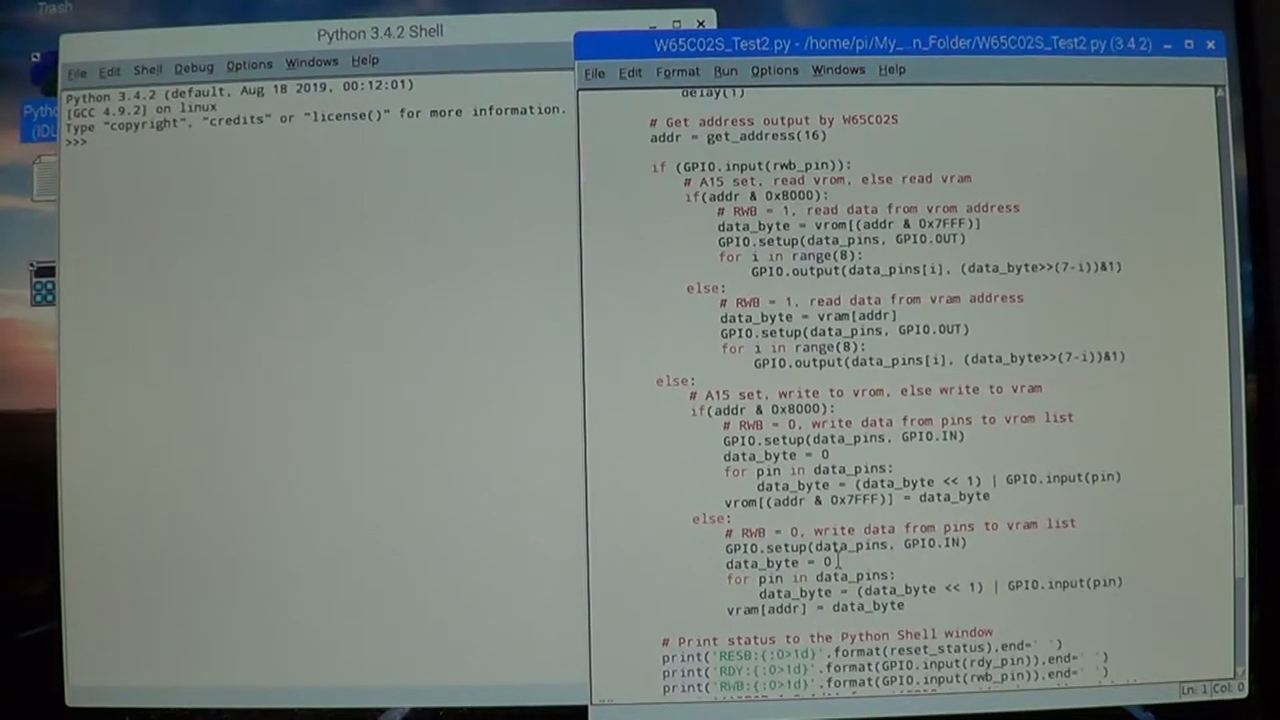
# - Review the finally: cleanup block's vROM/vRAM prints, then return to the reset-vector code
pyautogui.scroll(-3)
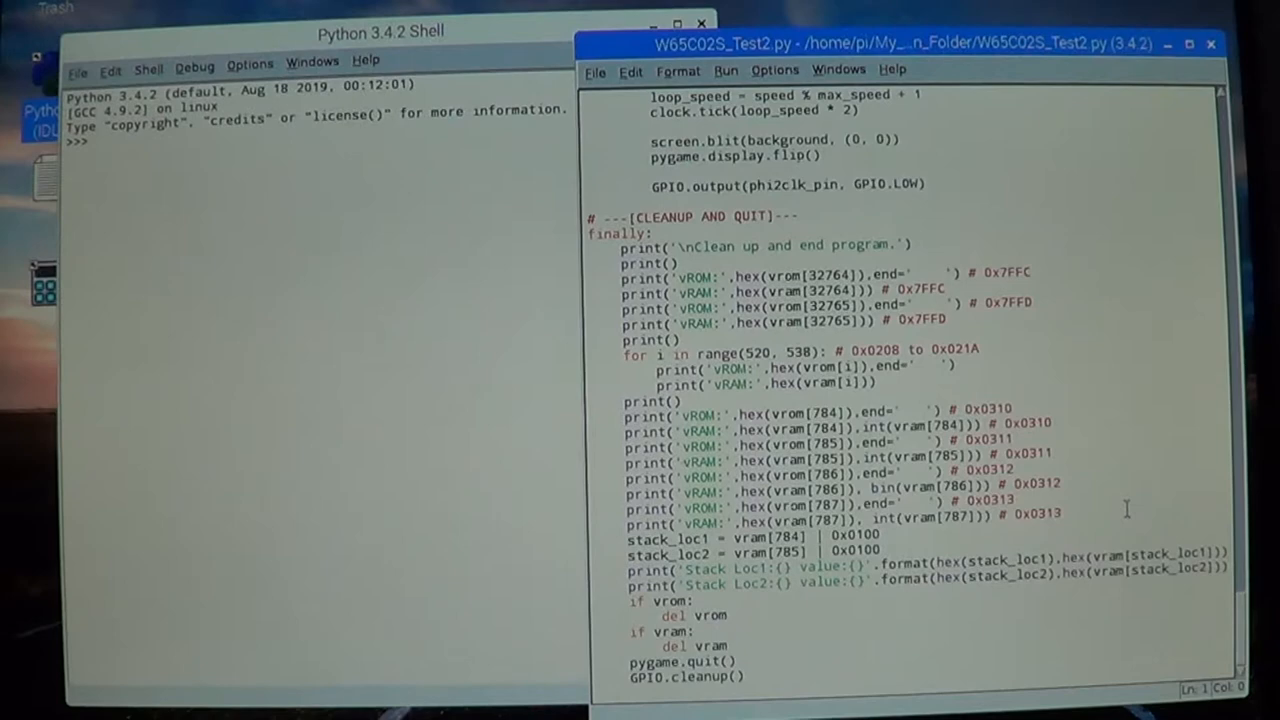
pyautogui.scroll(3)
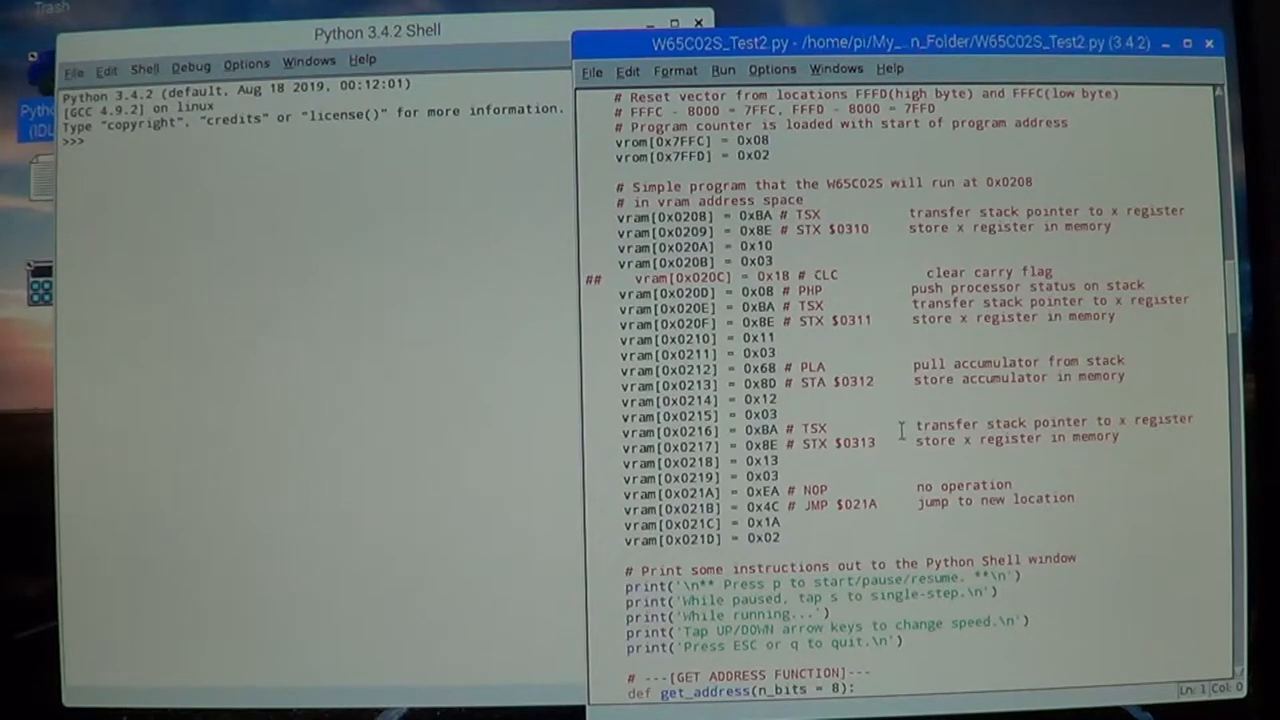
pyautogui.moveTo(1098, 420)
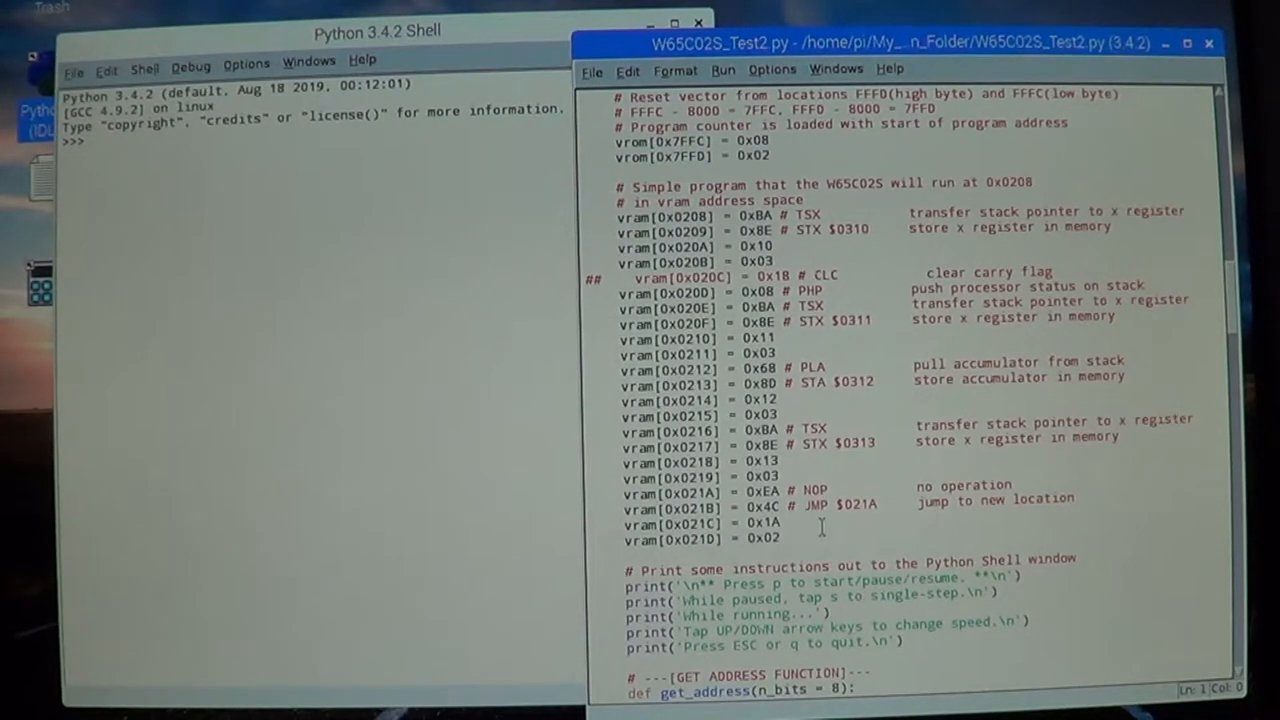
pyautogui.moveTo(836, 490)
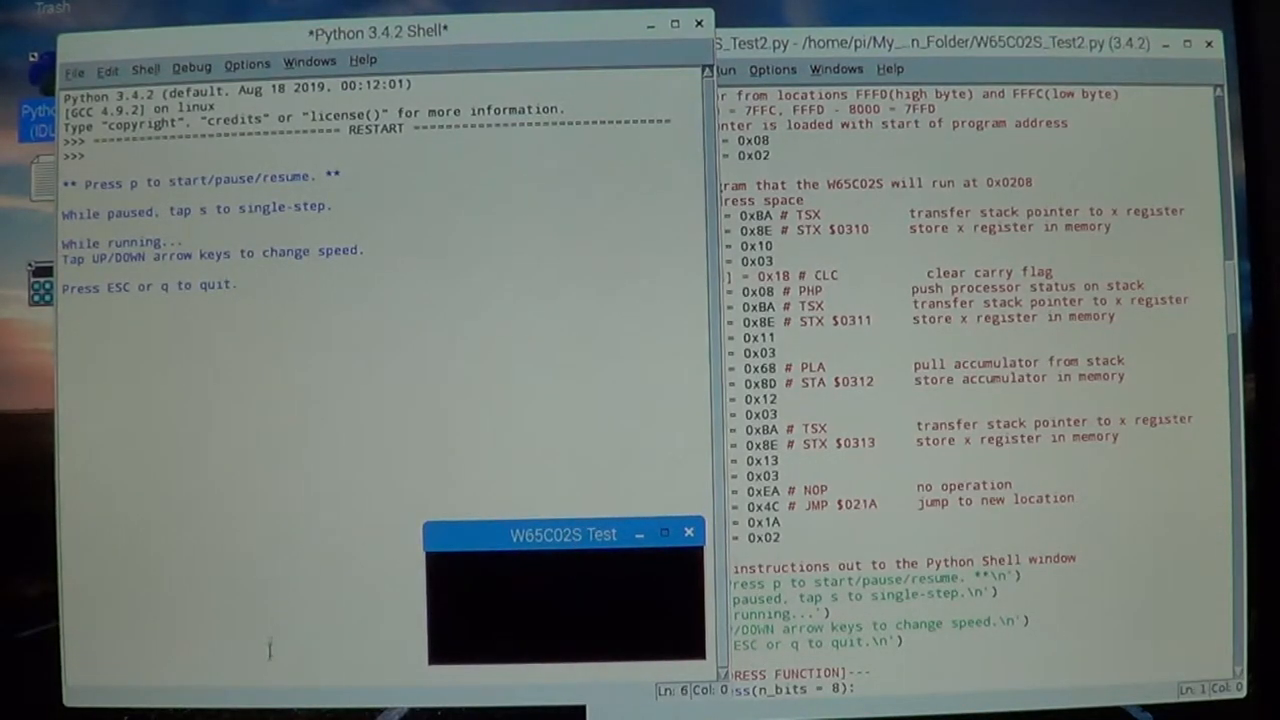
pyautogui.moveTo(208, 576)
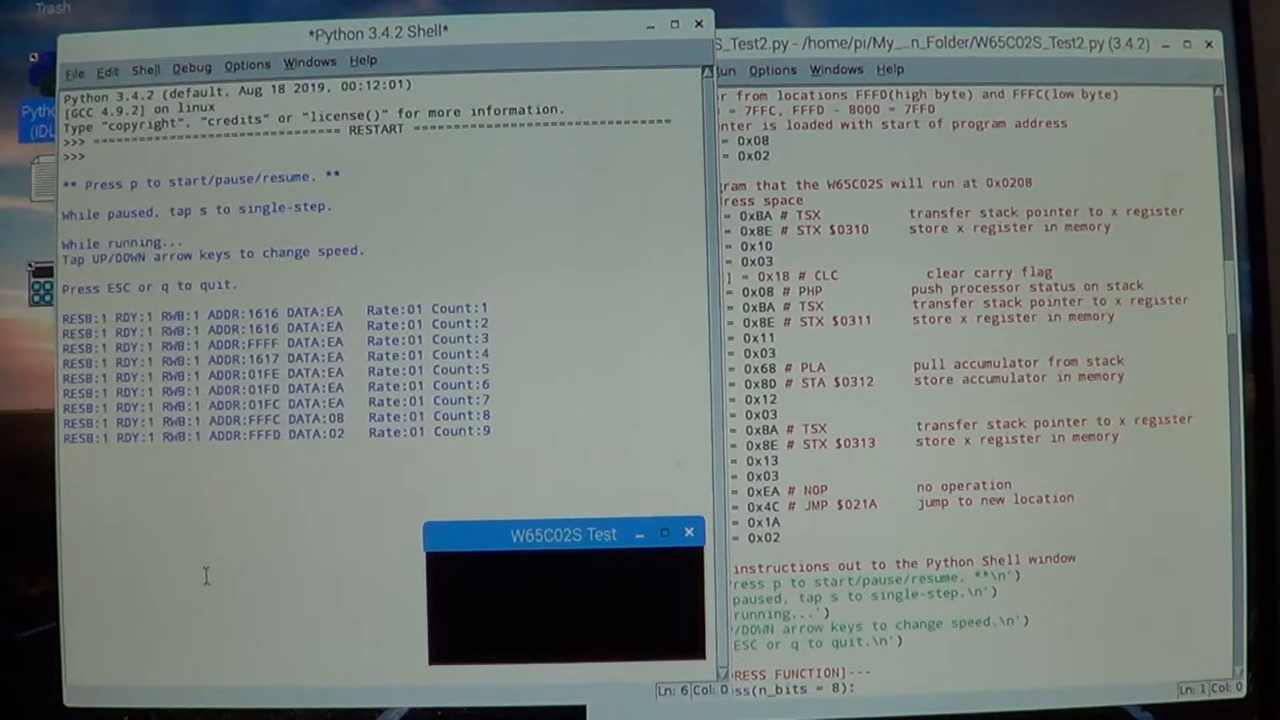
# - Step the W65C02S test with the s key so the trace advances past Count 9
pyautogui.press('s')
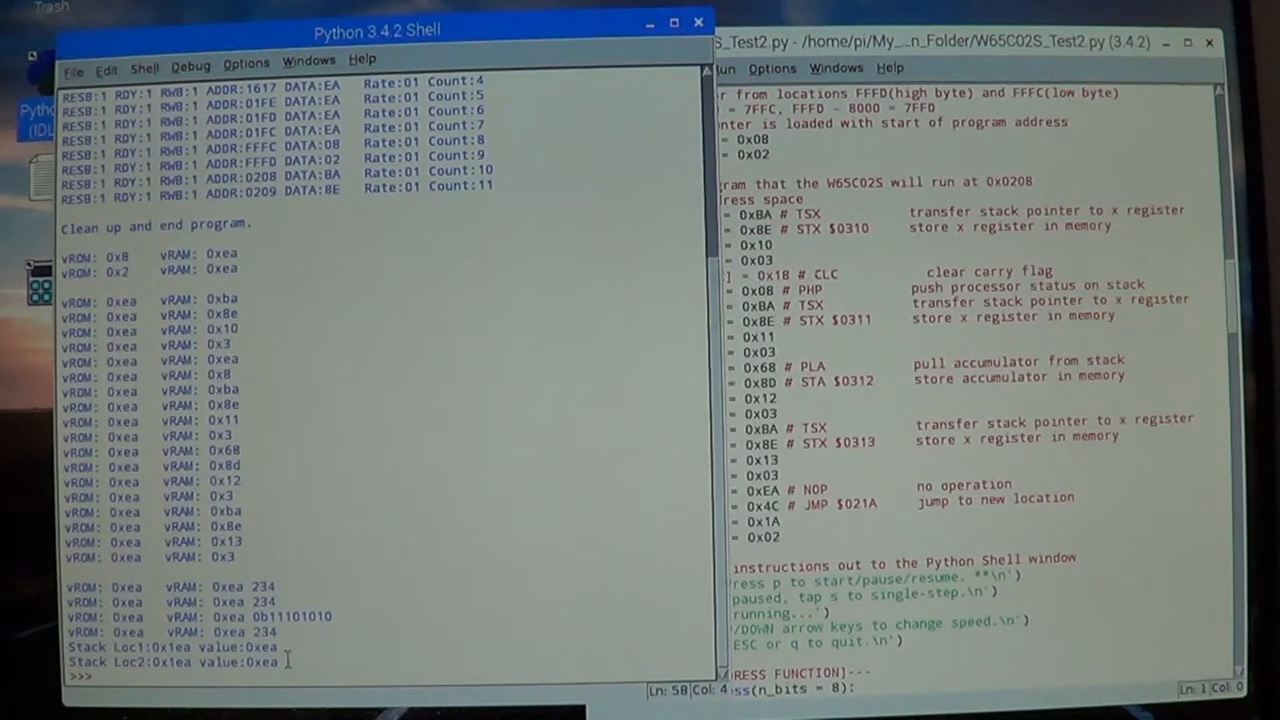
pyautogui.moveTo(300, 570)
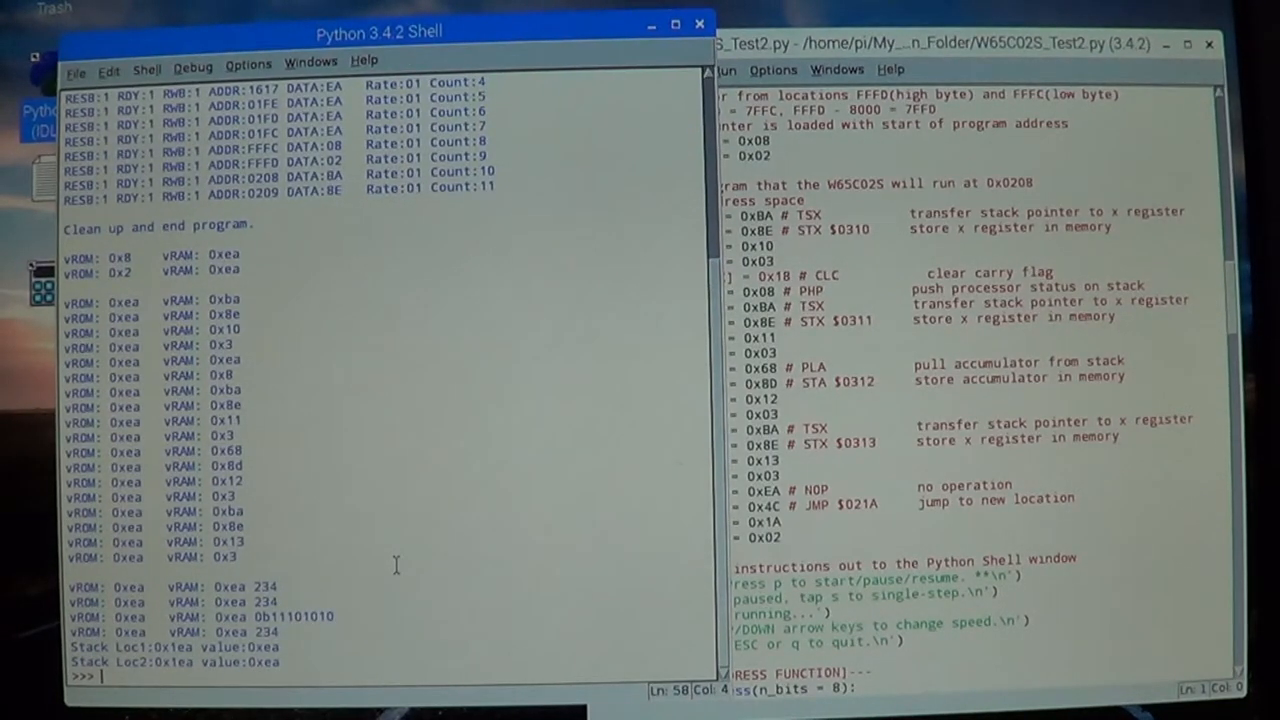
# - Rerun W65C02S_Test2.py so a RESTART line follows the previous run's output
pyautogui.click(900, 44)
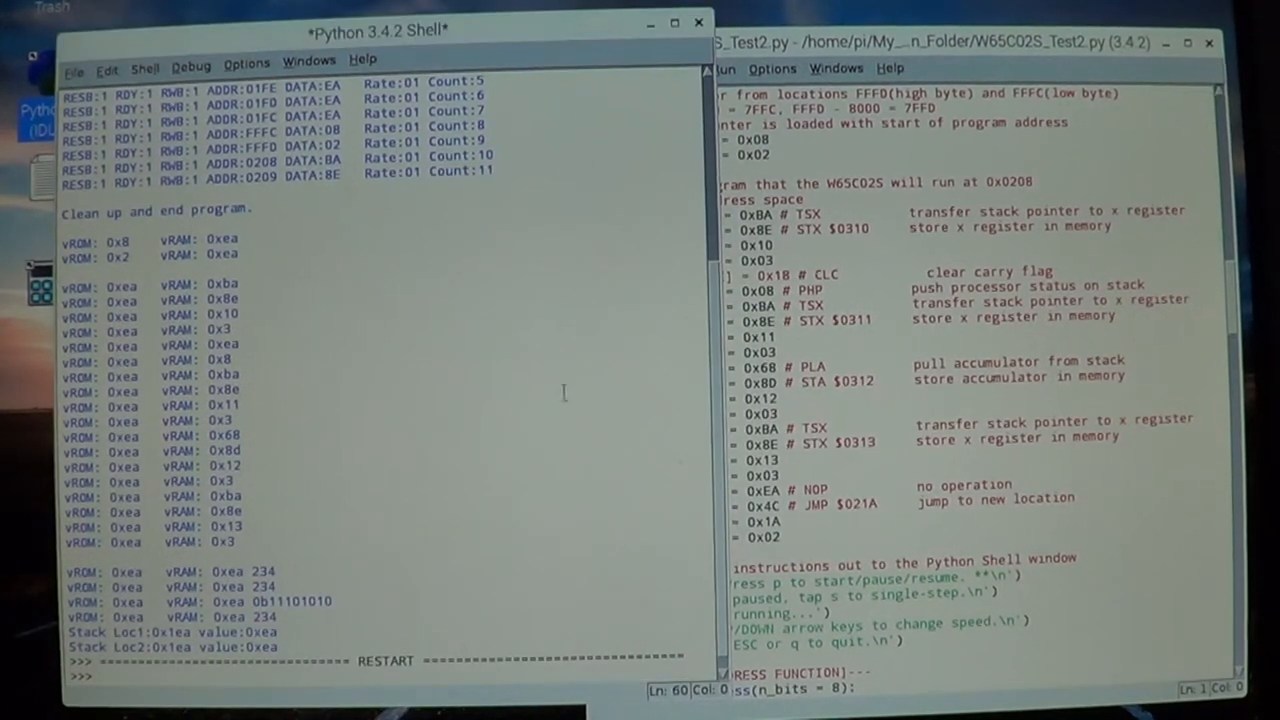
# - Follow the relaunched bus trace in the shell as it counts past 50 cycles
pyautogui.scroll(-3)
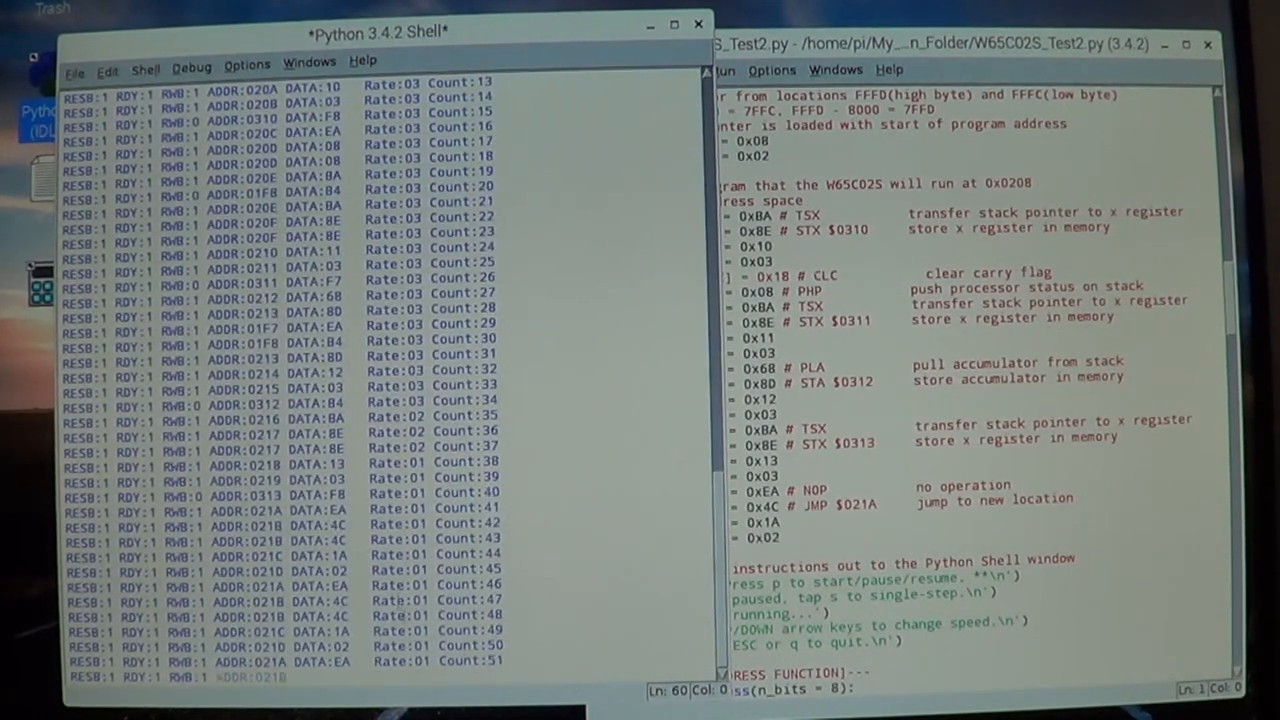
# - Review the finished run: trace to Count 58, stack values 0xf8/0xf7 and 0b10110100
pyautogui.scroll(-3)
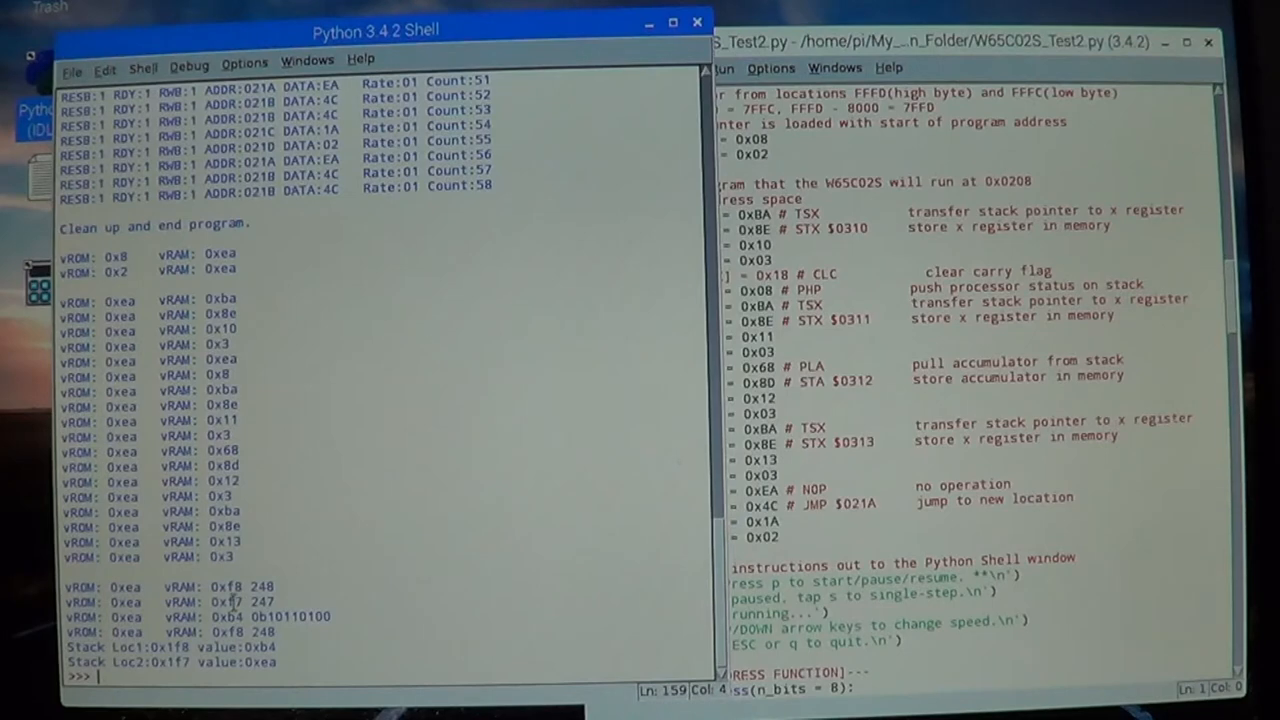
pyautogui.moveTo(372, 516)
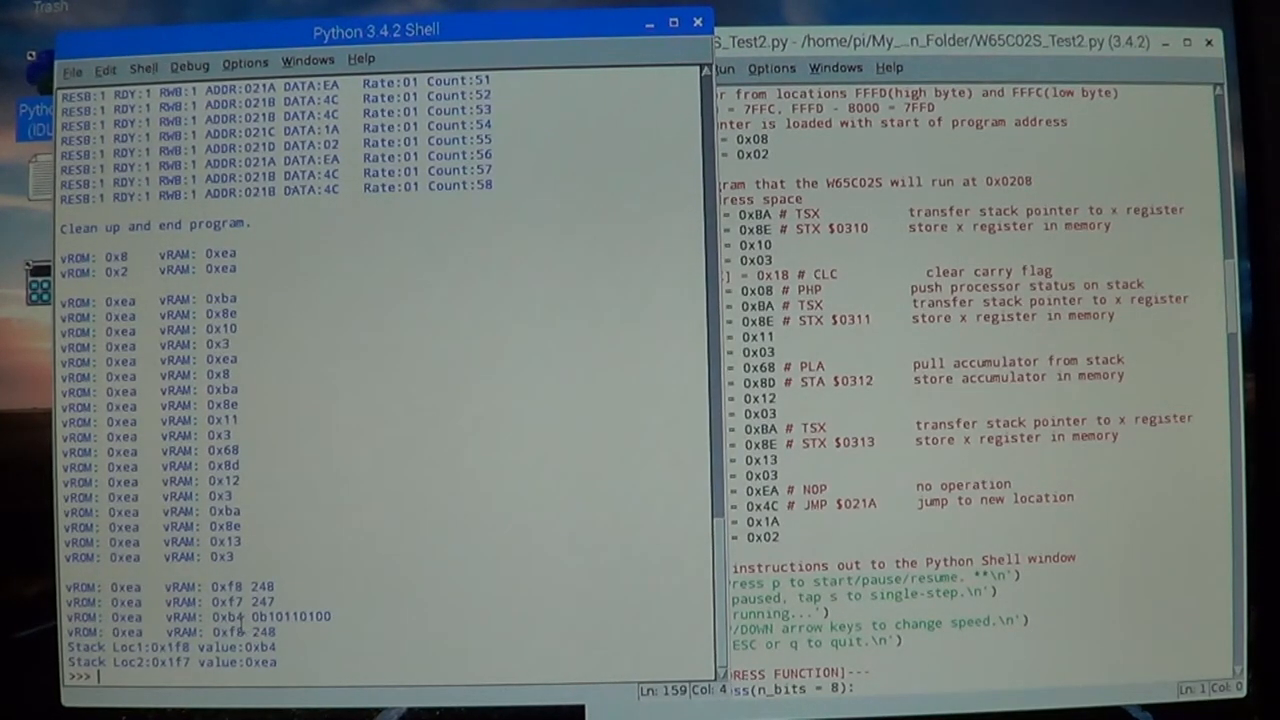
pyautogui.moveTo(316, 630)
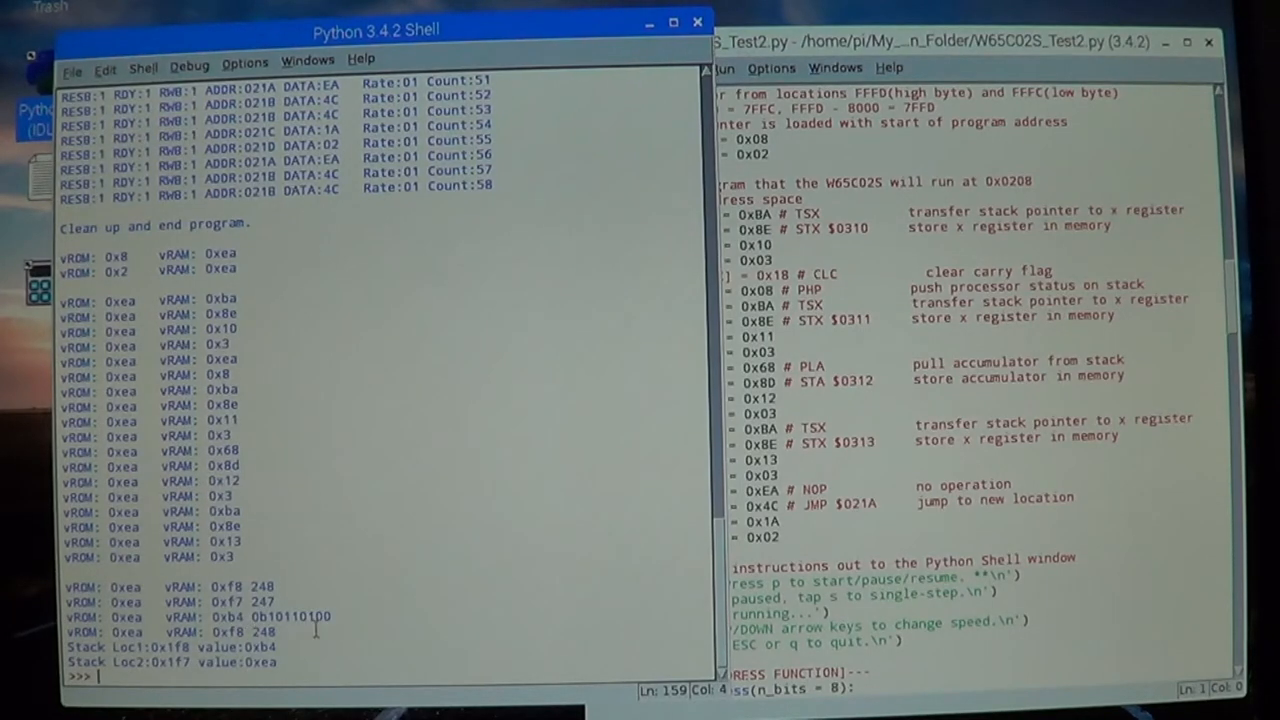